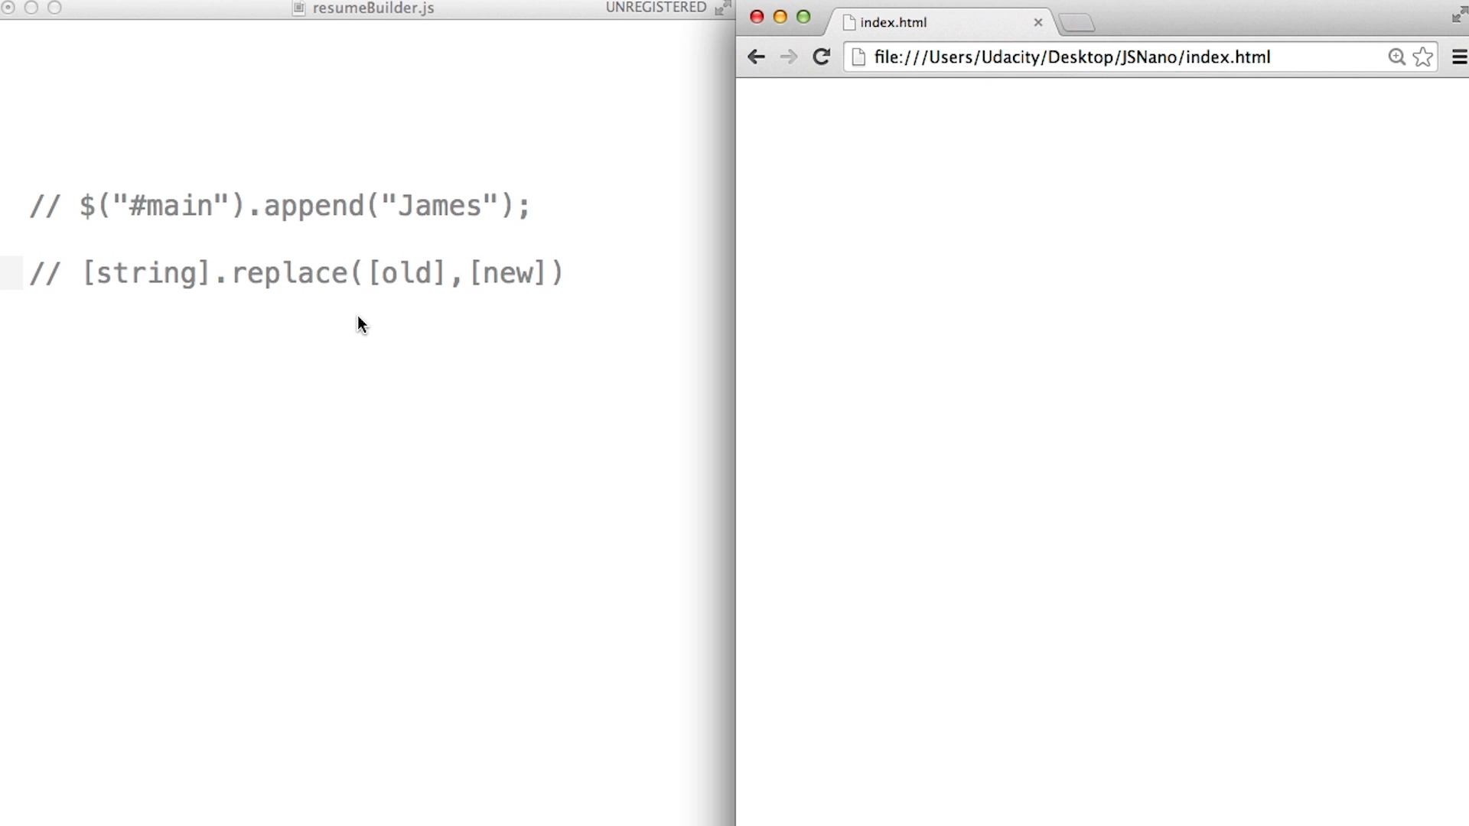
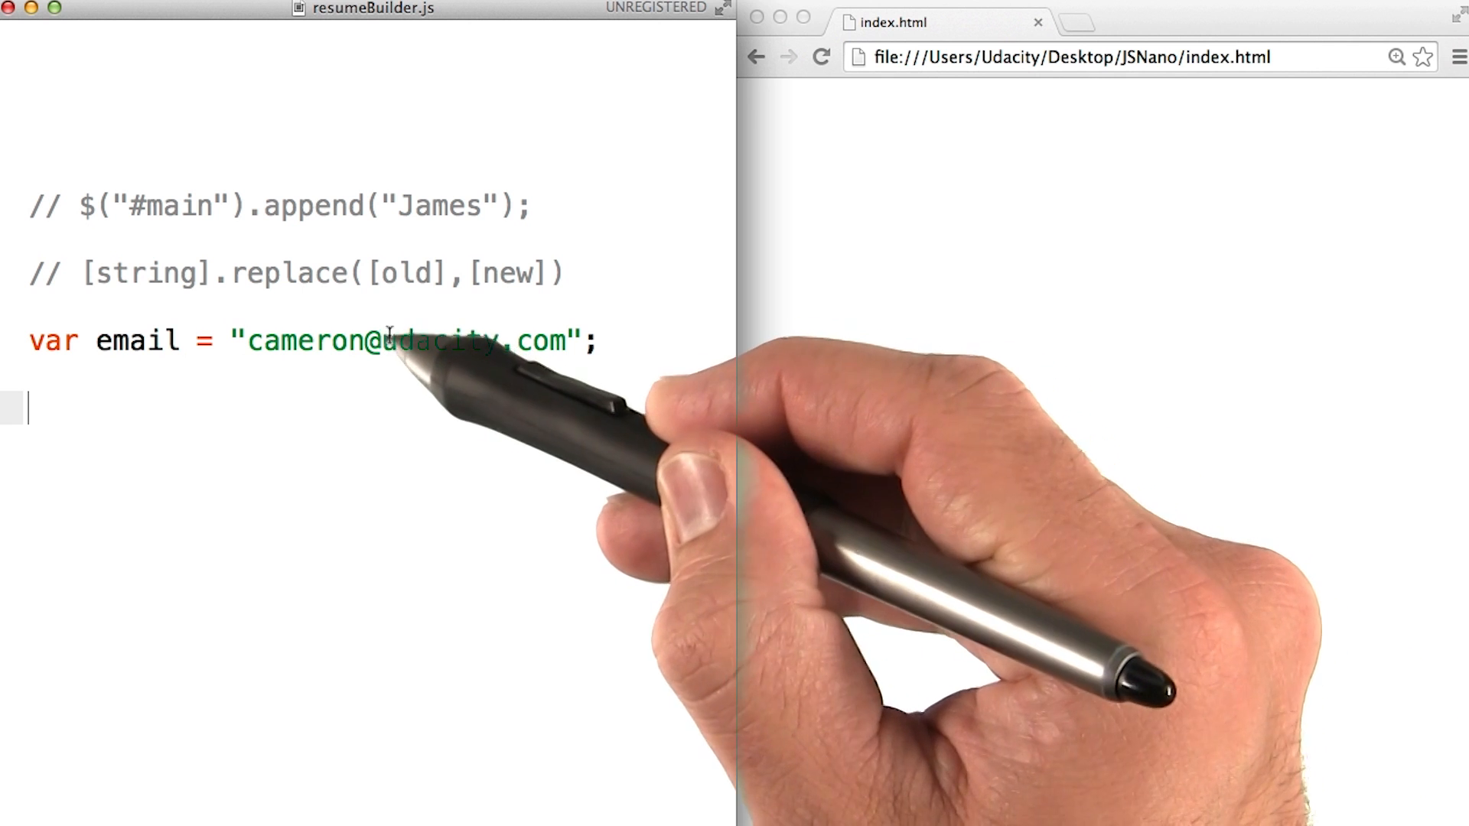
double_click(433, 341)
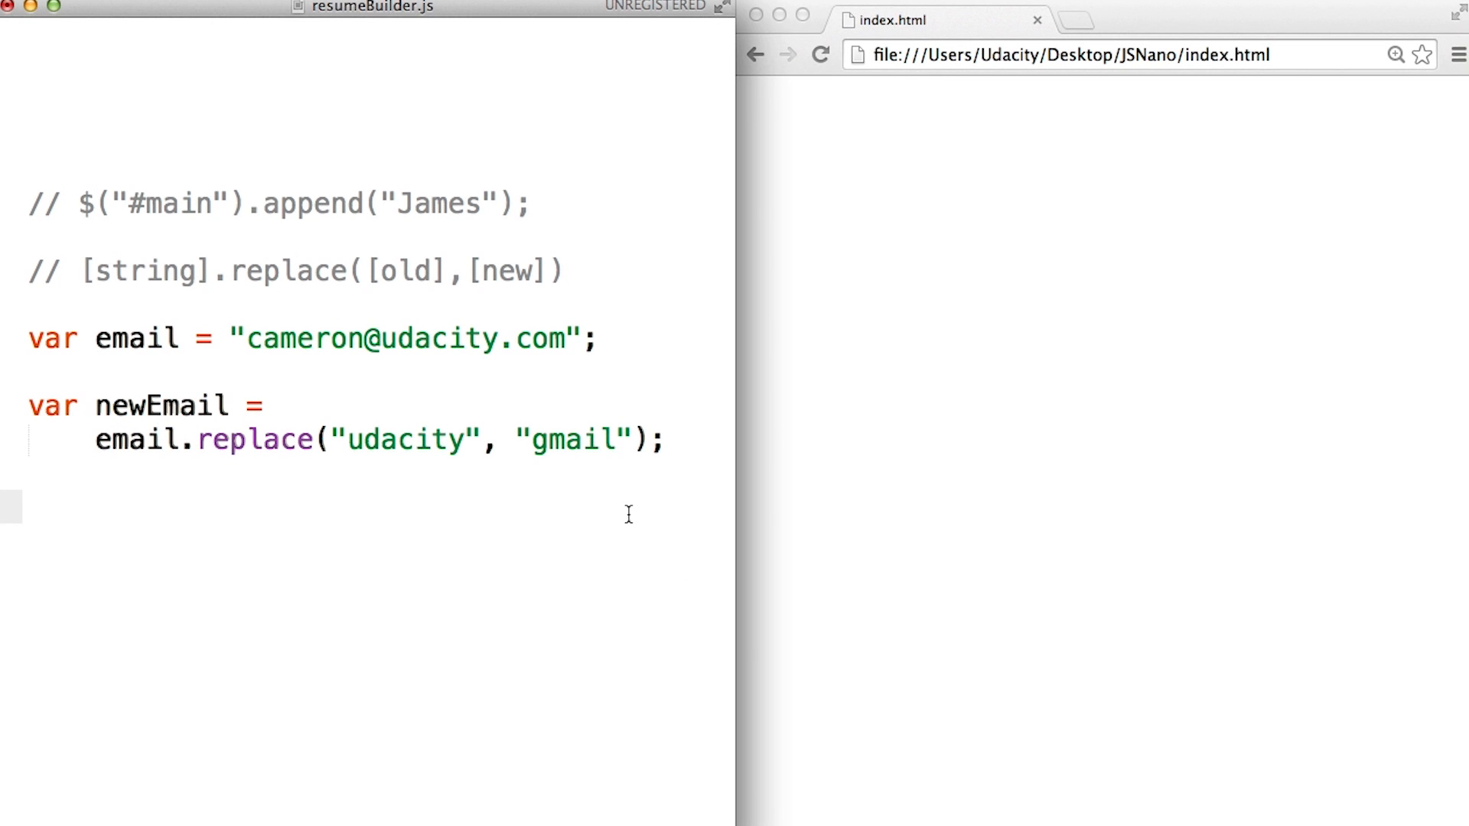
Add console.log(email); and console.log(newEmail); below the replace line.
text(csono)
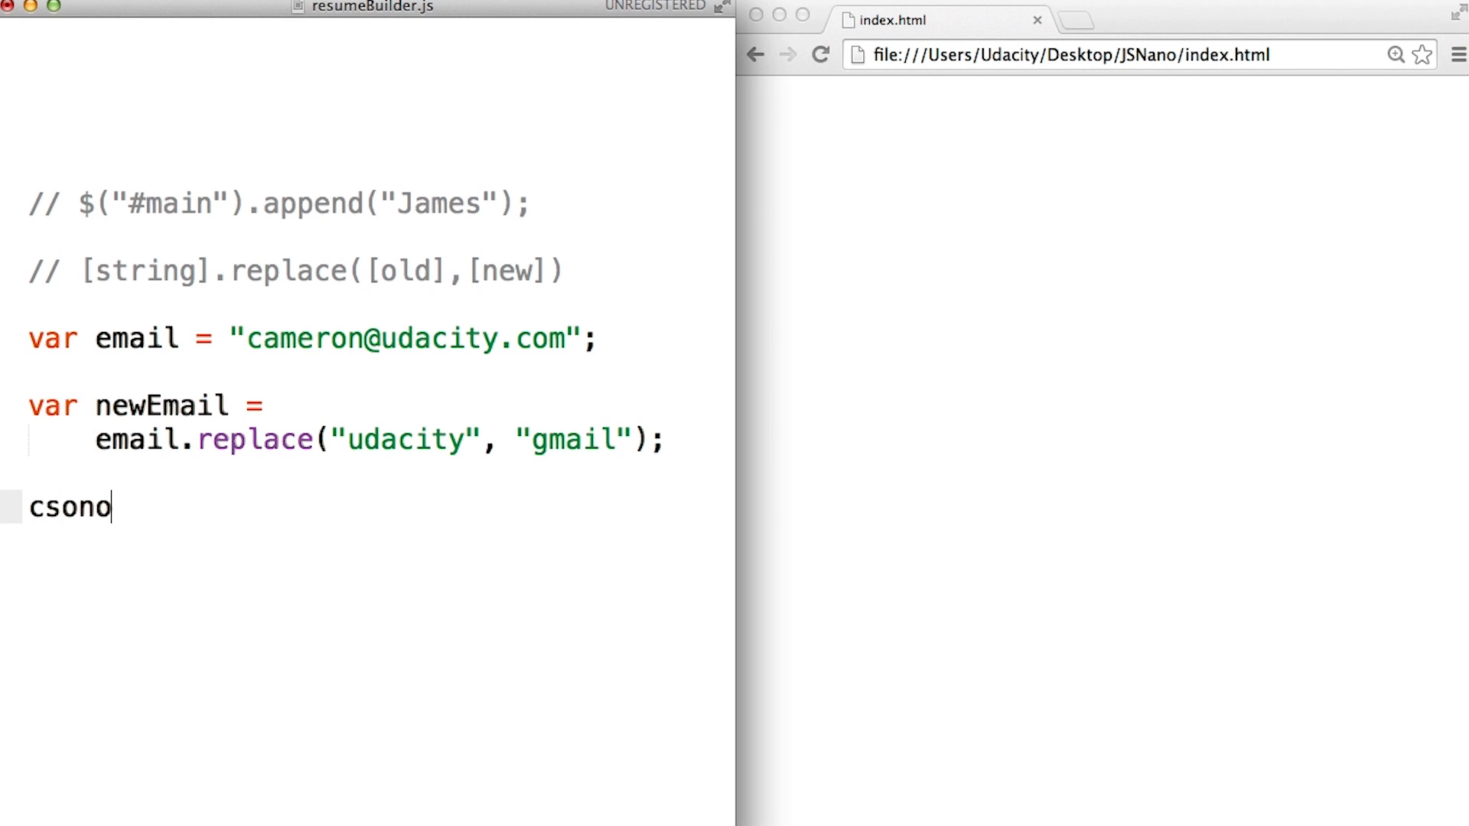
text(console.)
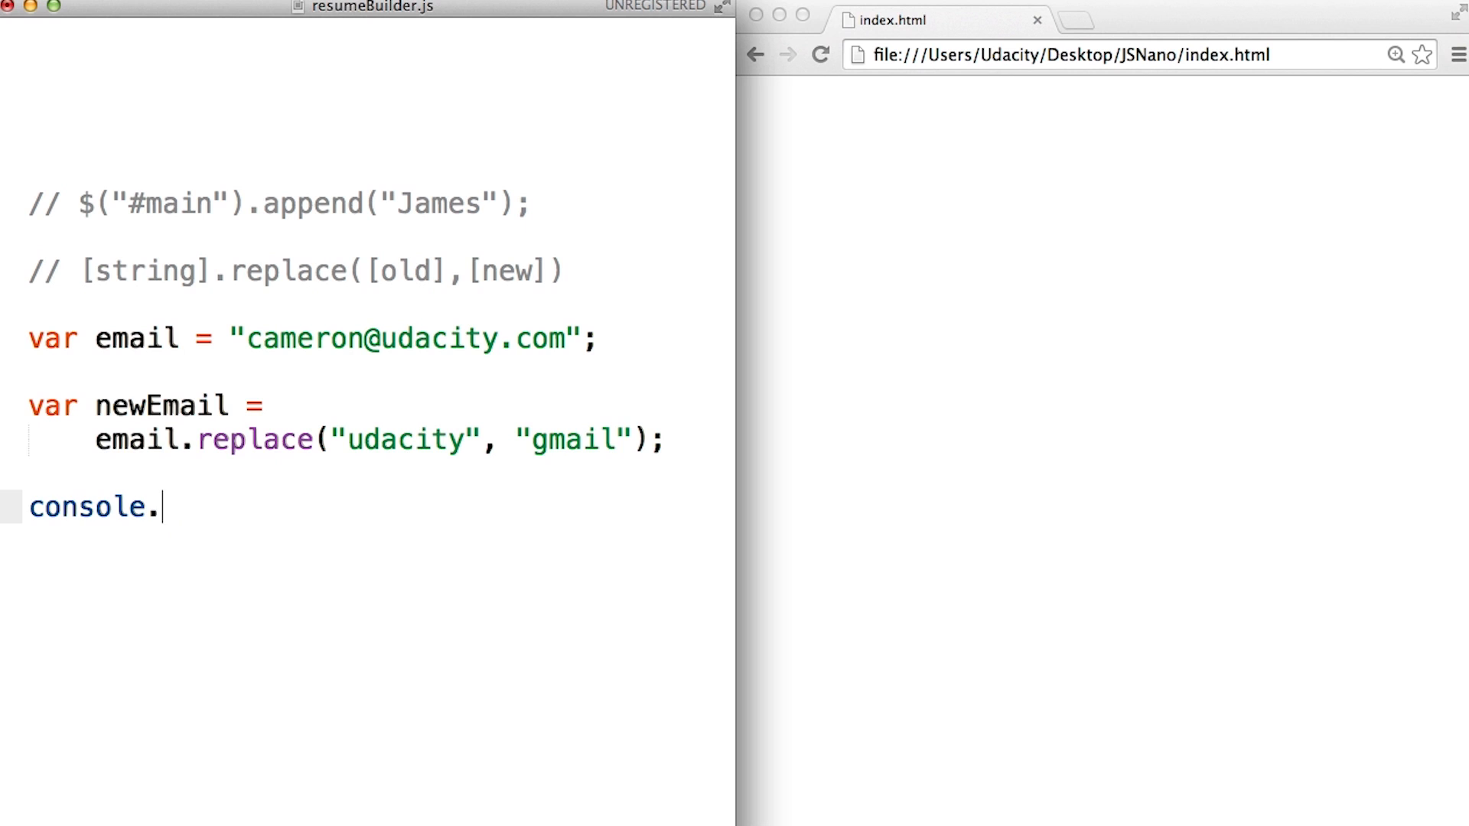
text(log(email);)
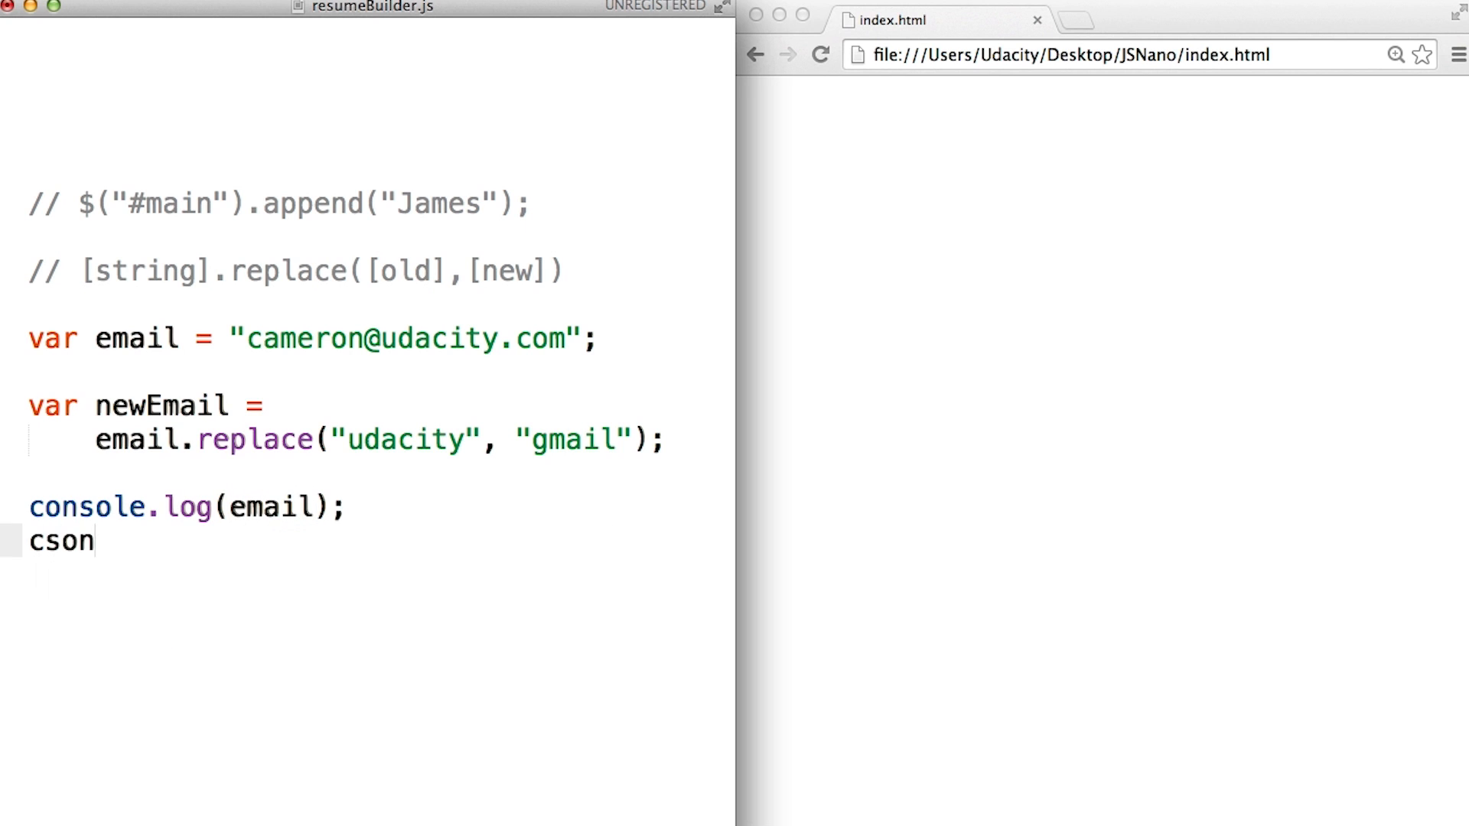
text(onsole.lo)
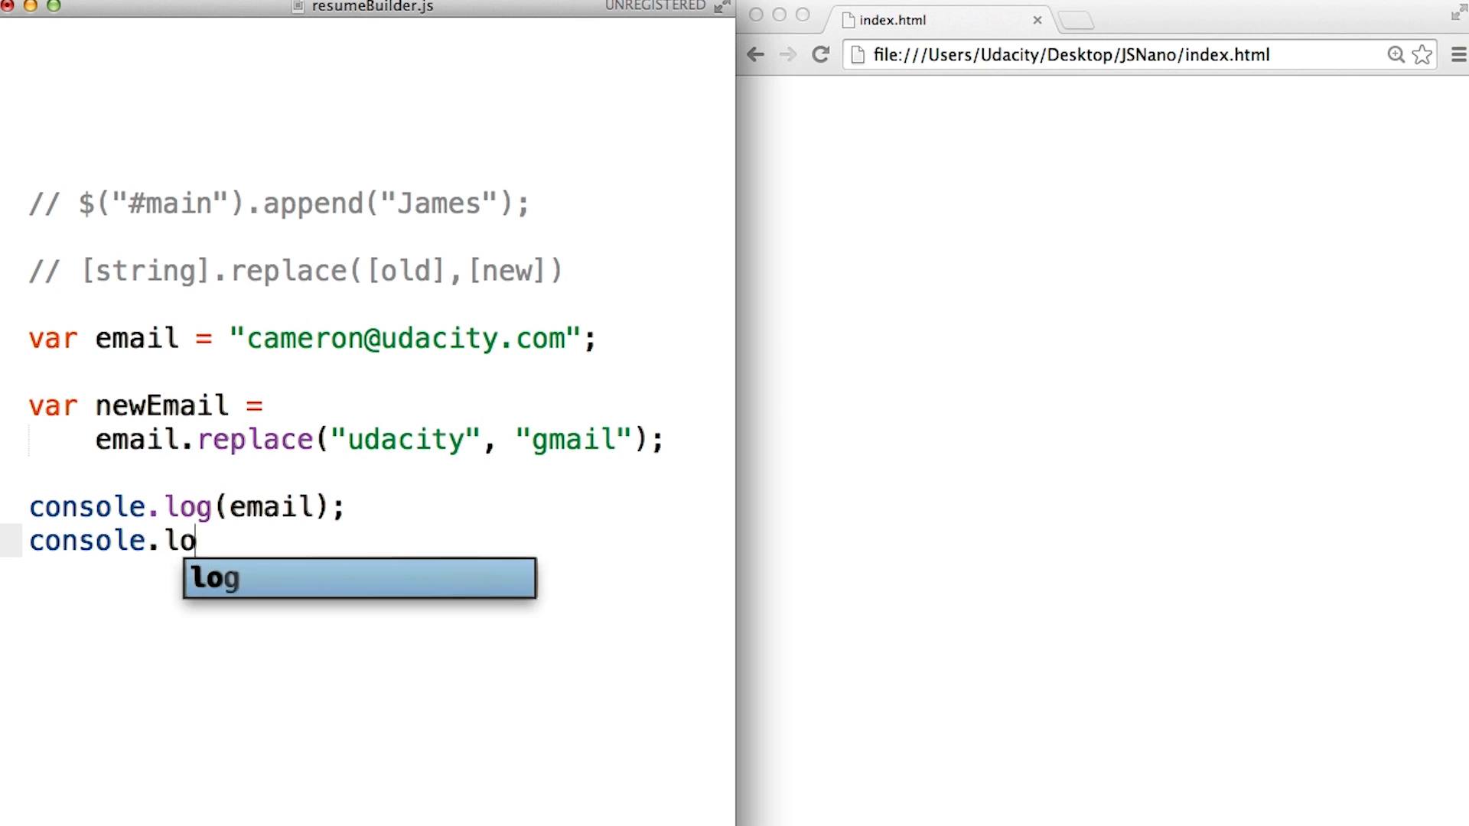
text(g(newEmail))
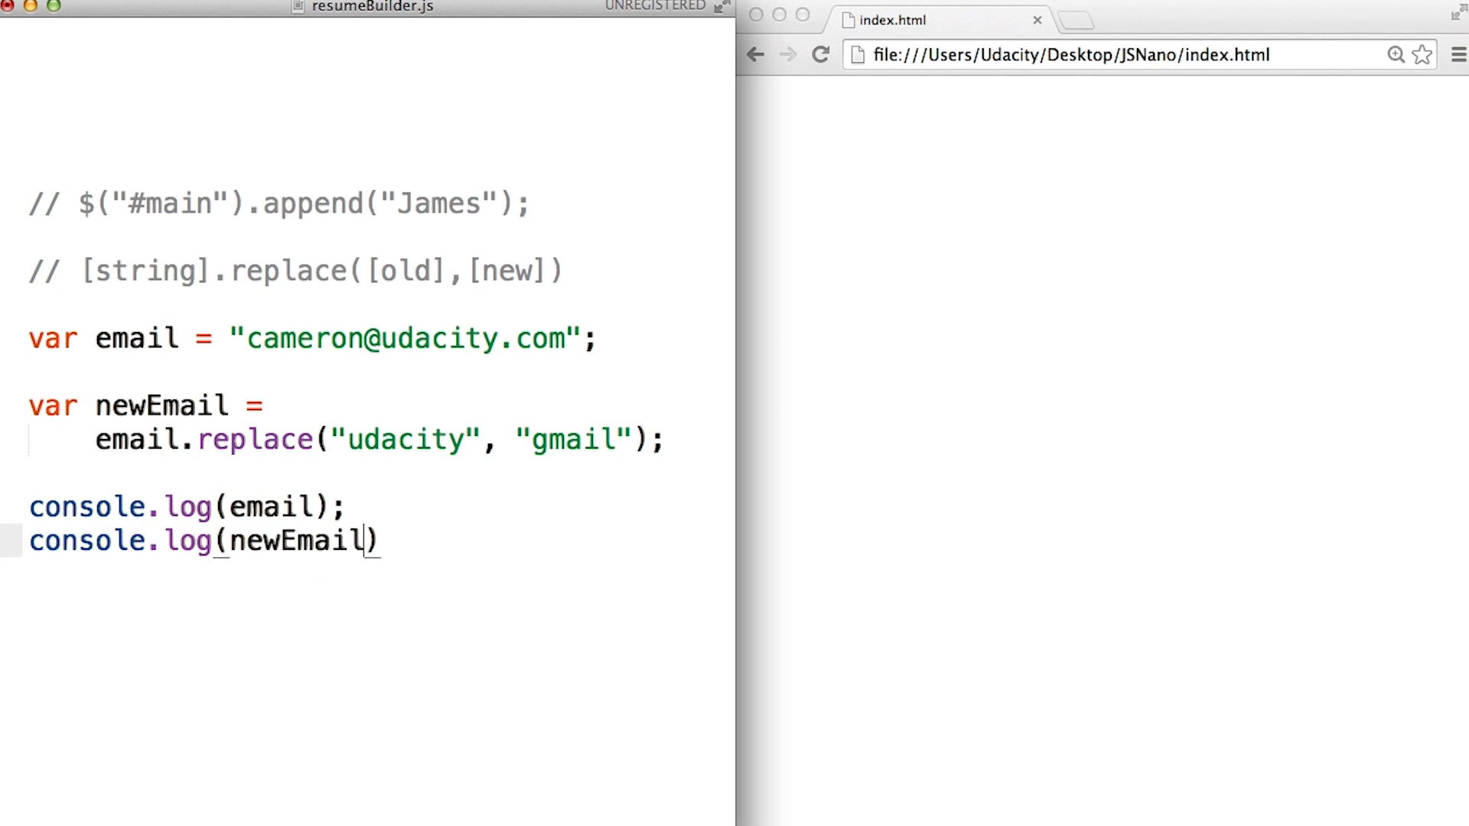
text(;)
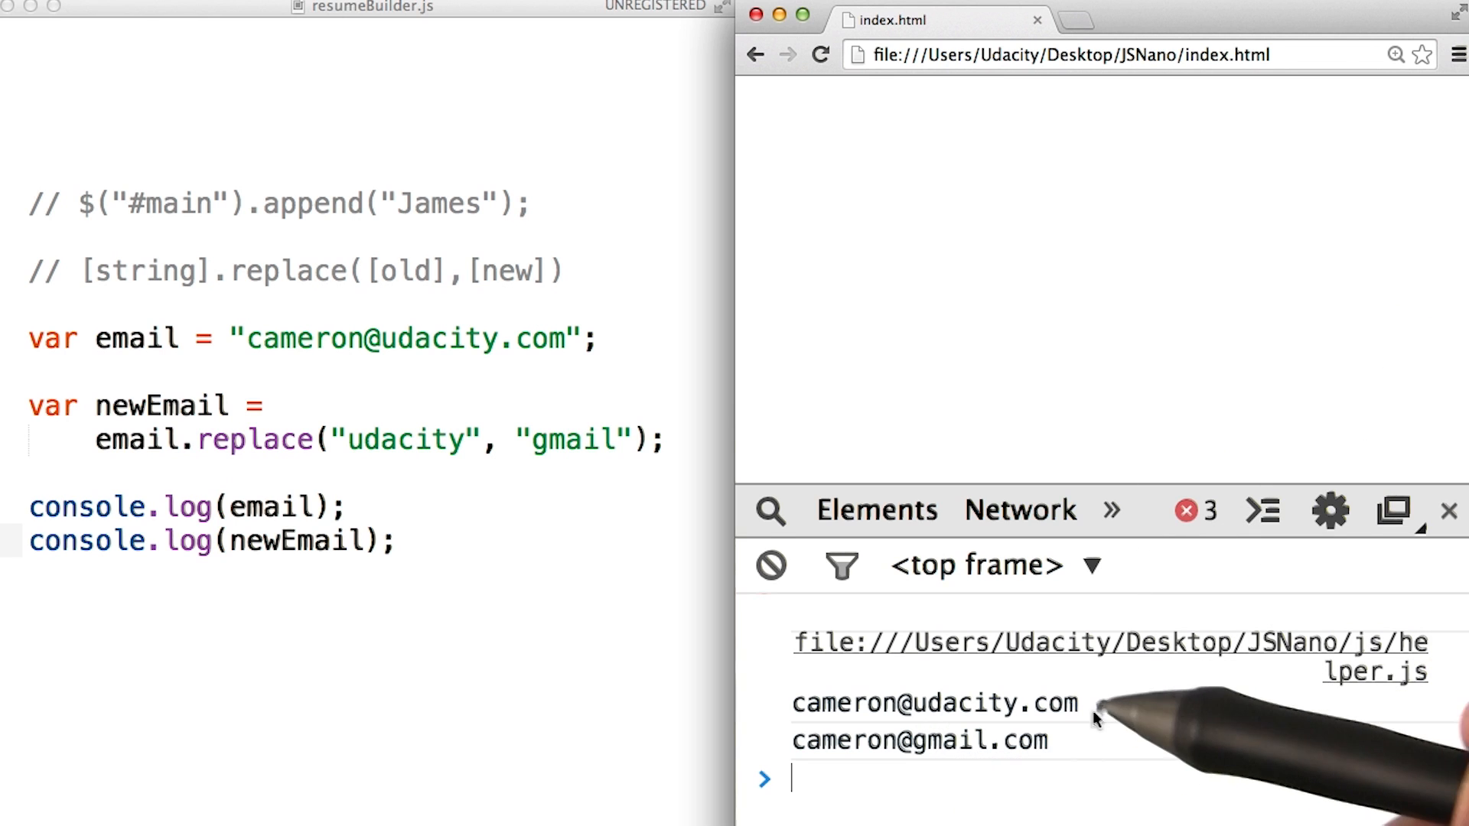
mouse_move(1105, 705)
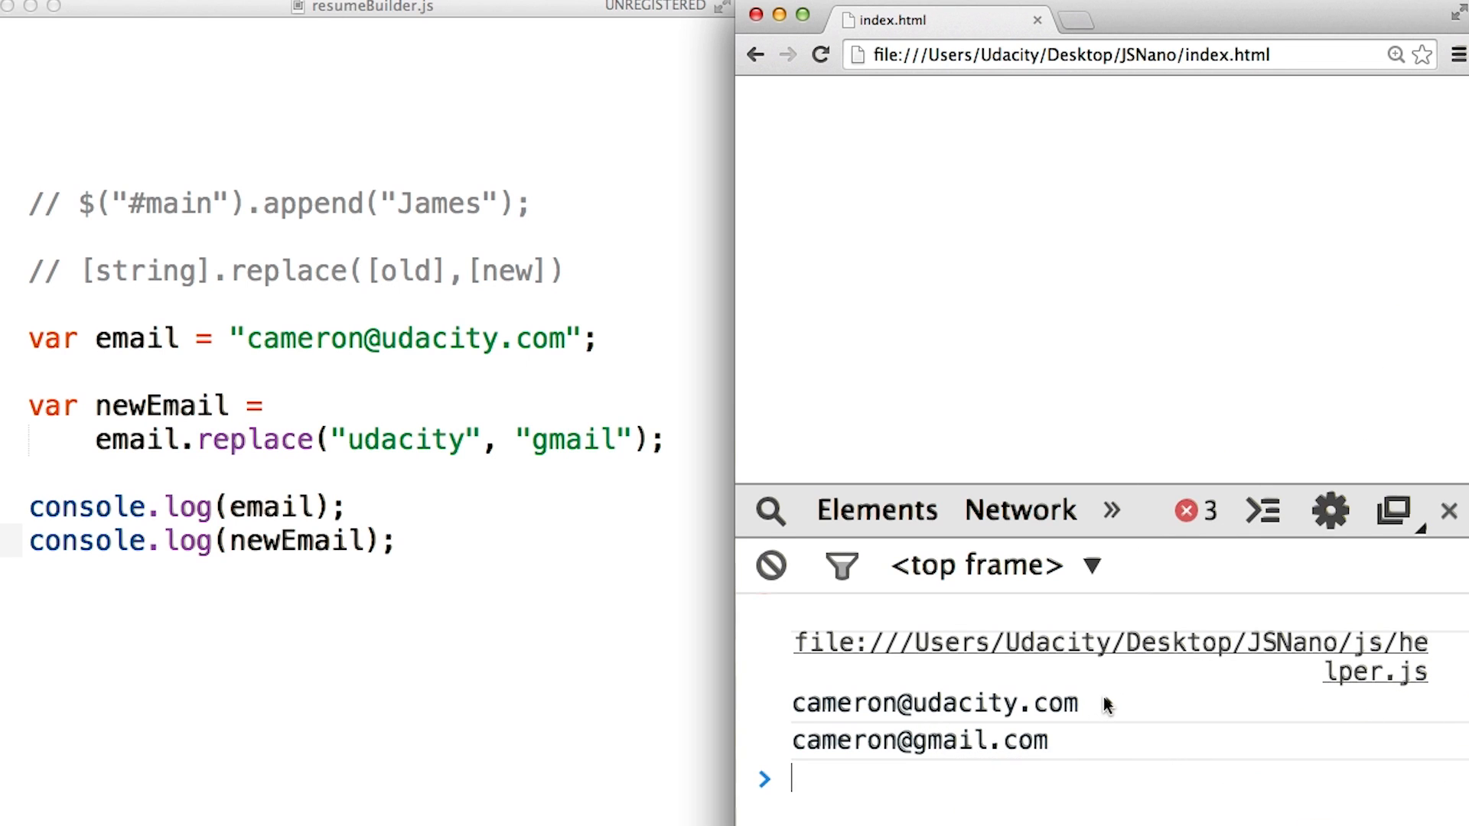